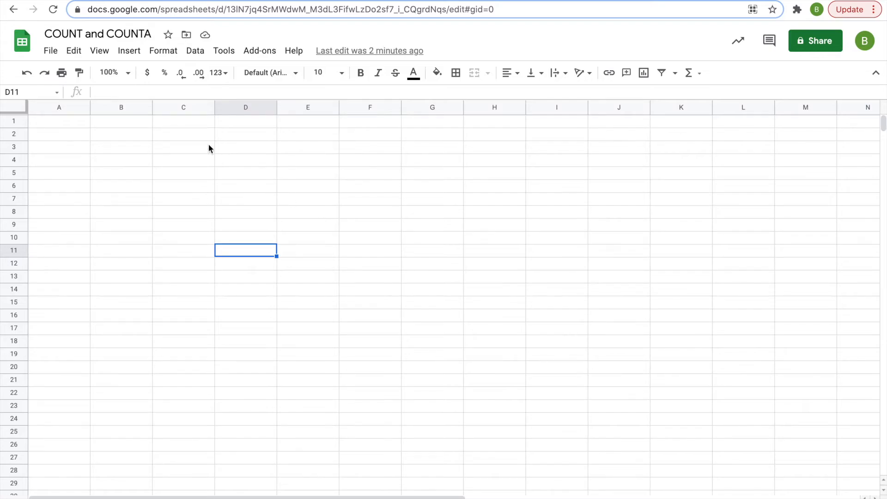
# Type the numbers 1 through 6 down cells C1 to C6.
pyautogui.write('1')
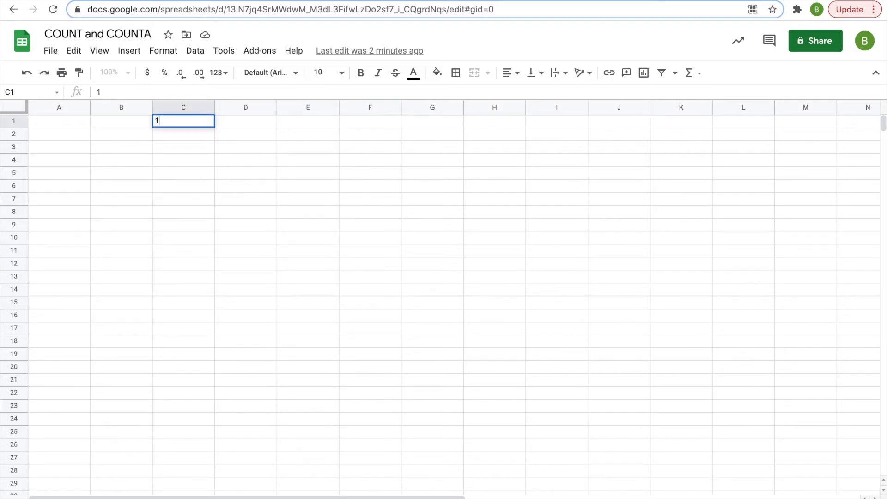
pyautogui.write('3')
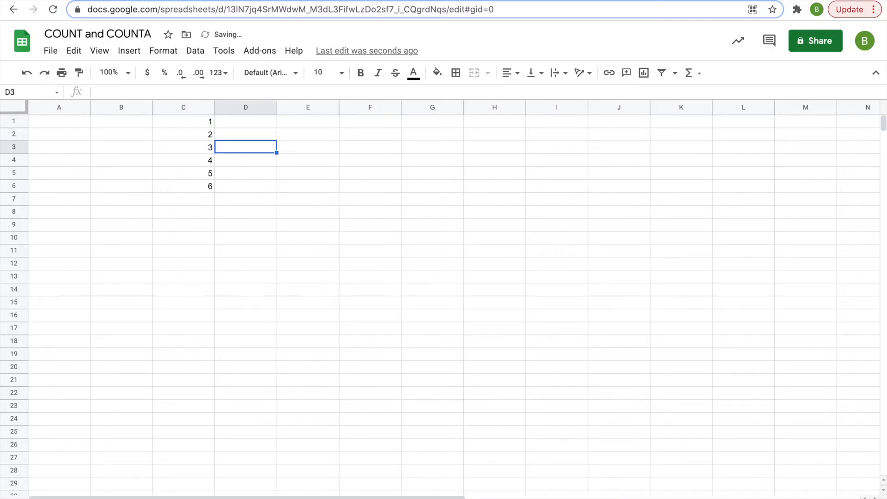
# Enter =COUNT(C1:C6) in E1, returning 6.
pyautogui.click(308, 121)
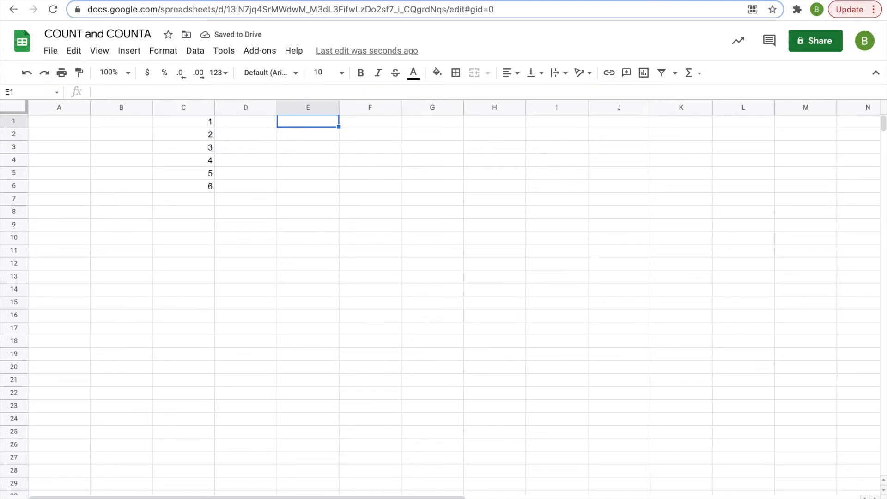
pyautogui.write('=')
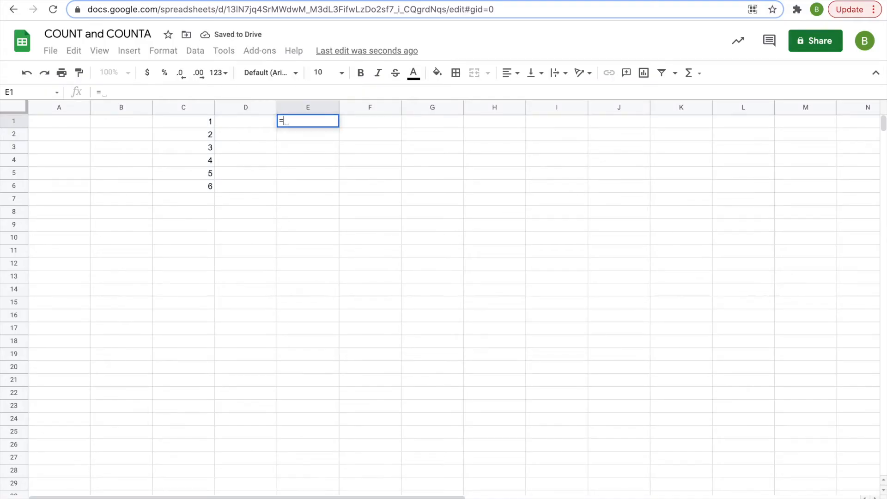
pyautogui.write('COUNT')
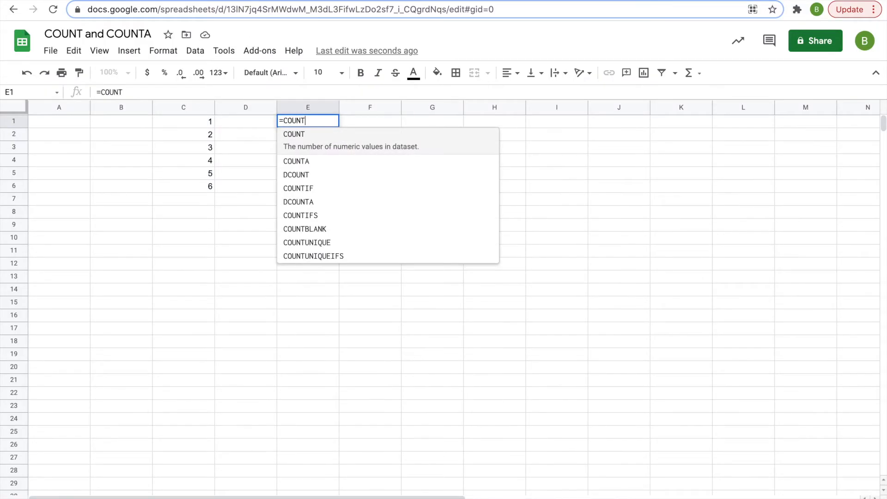
pyautogui.moveTo(183, 121); pyautogui.dragTo(184, 146)
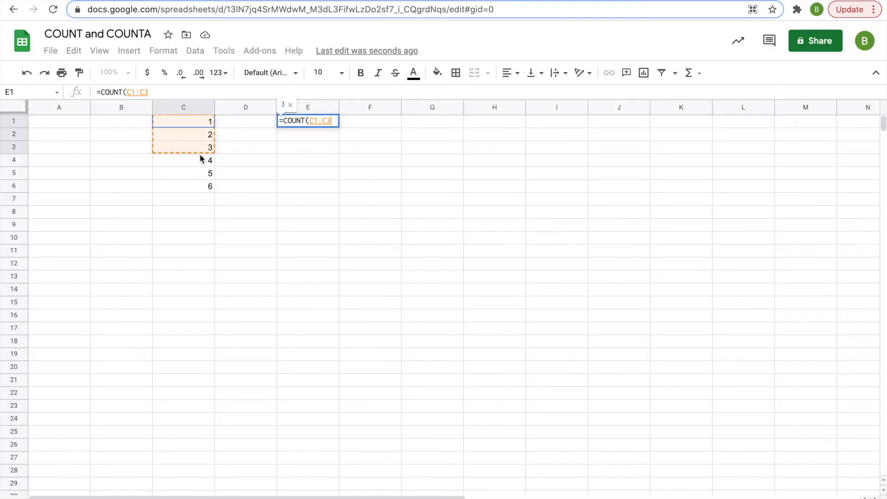
pyautogui.moveTo(183, 146); pyautogui.dragTo(183, 186)
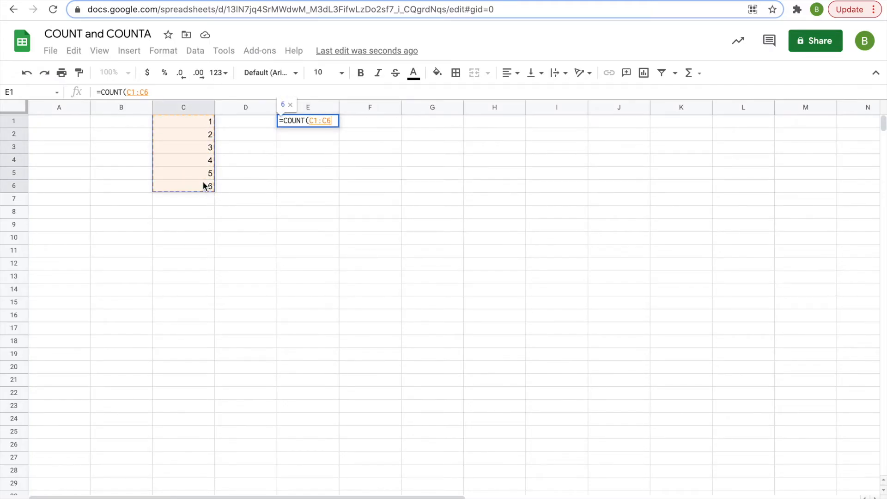
pyautogui.moveTo(255, 172)
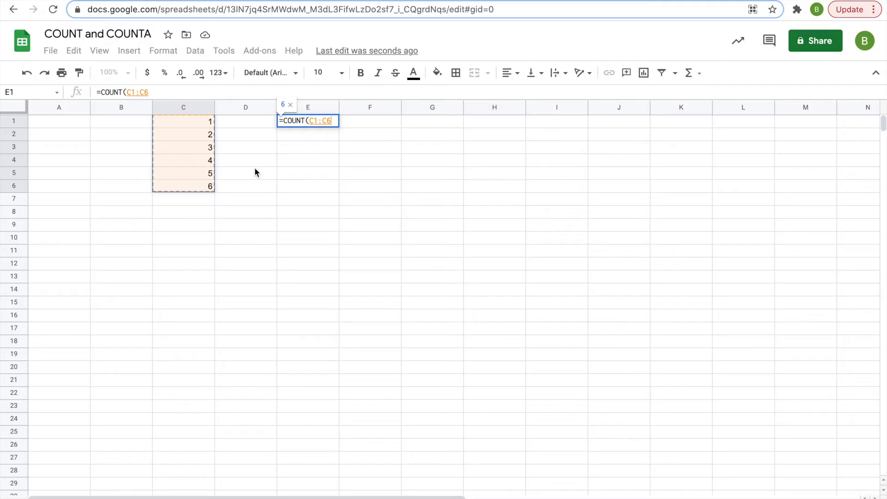
pyautogui.moveTo(267, 132)
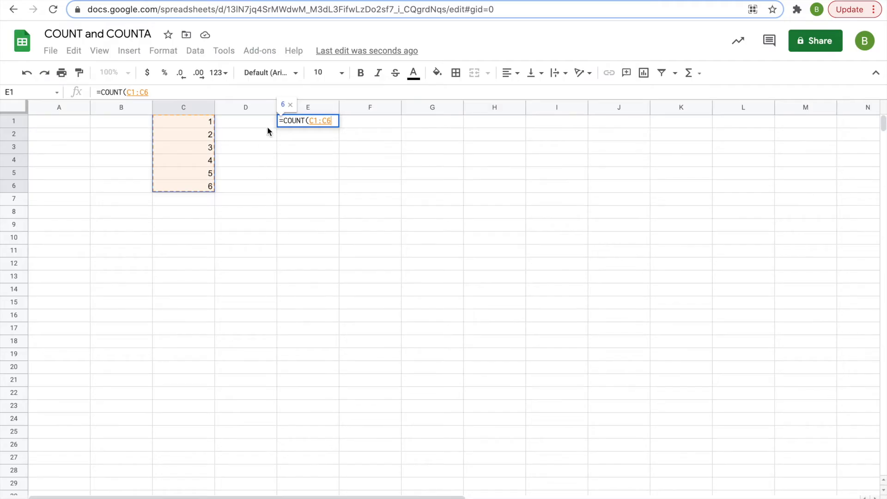
pyautogui.press('enter')
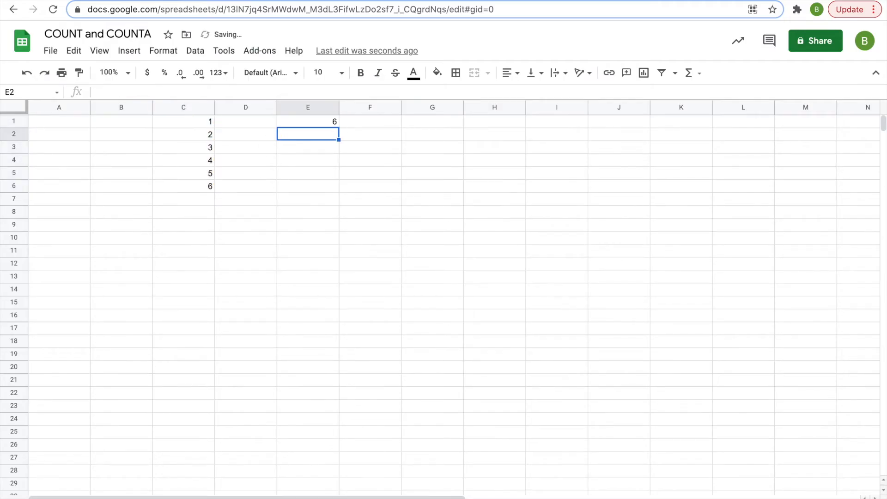
# Replace the number in C3 with the word 'three'.
pyautogui.moveTo(183, 121); pyautogui.dragTo(183, 173)
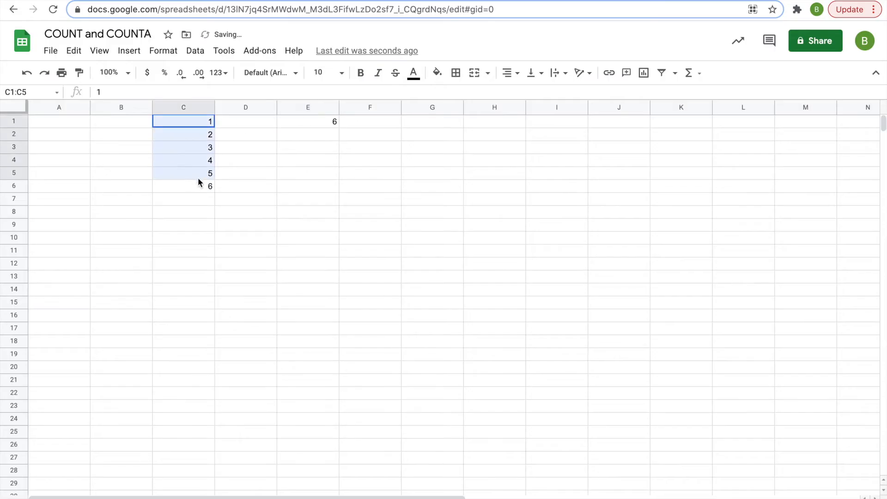
pyautogui.moveTo(199, 174); pyautogui.dragTo(209, 186)
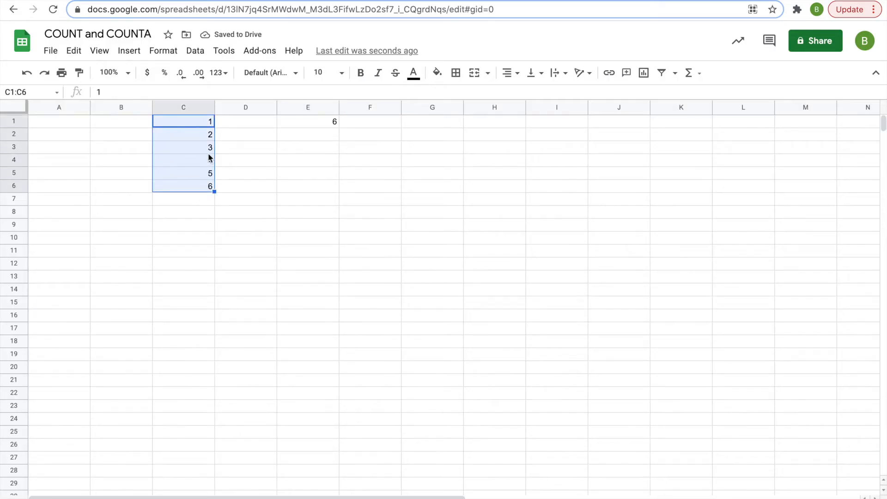
pyautogui.click(184, 147)
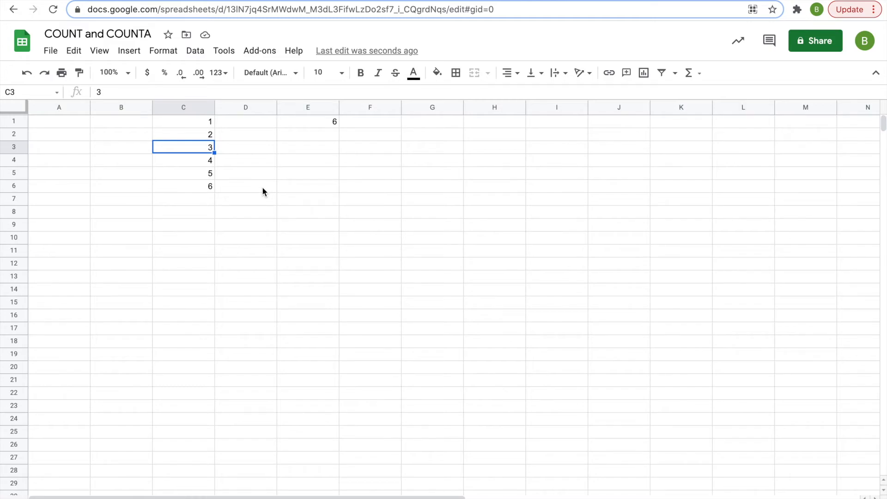
pyautogui.write('three')
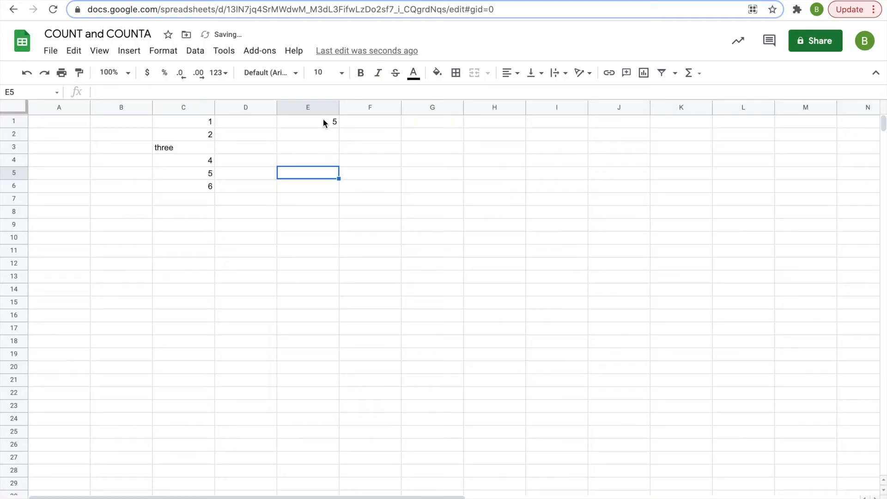
# Check that E1's COUNT over C1:C6 now shows 5.
pyautogui.click(308, 121)
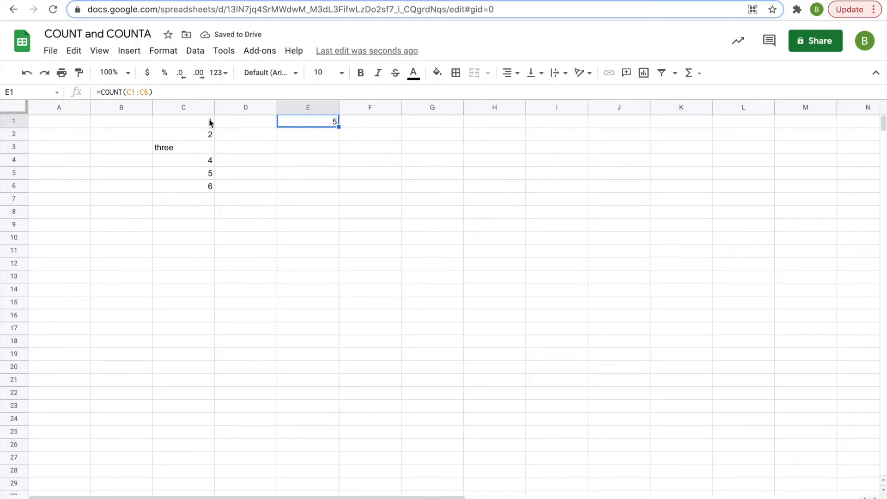
pyautogui.moveTo(183, 121); pyautogui.dragTo(183, 187)
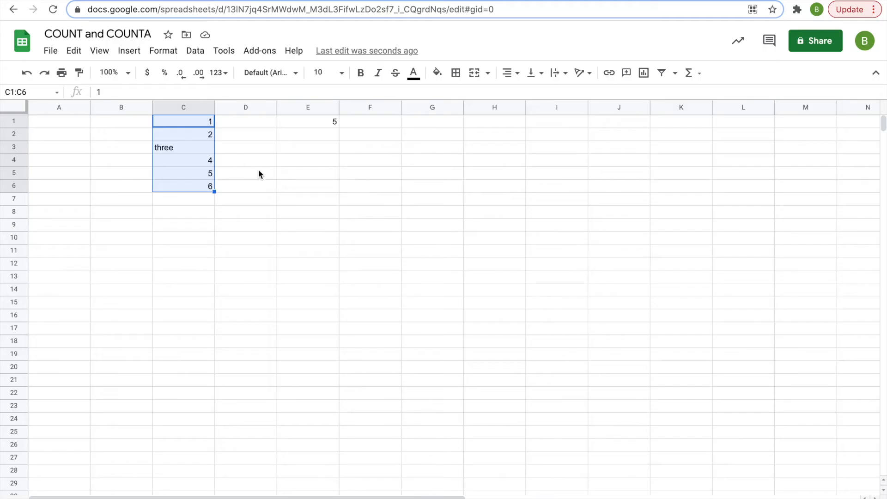
pyautogui.click(307, 159)
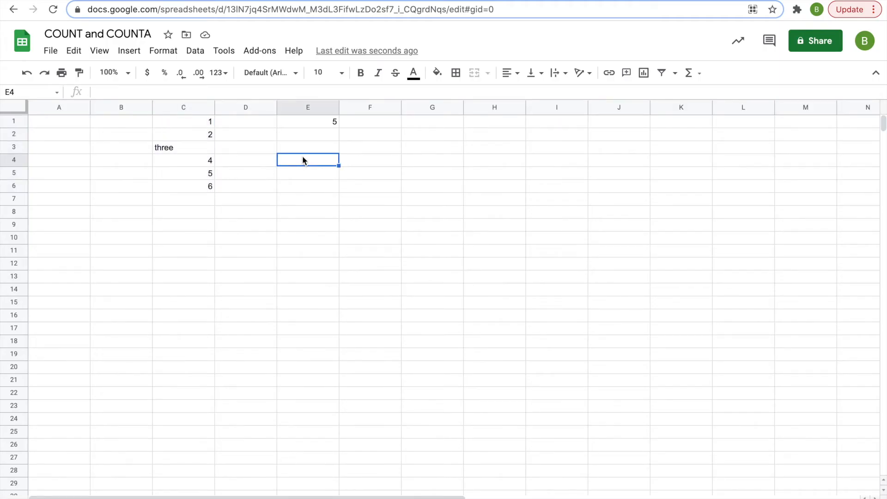
pyautogui.moveTo(363, 127)
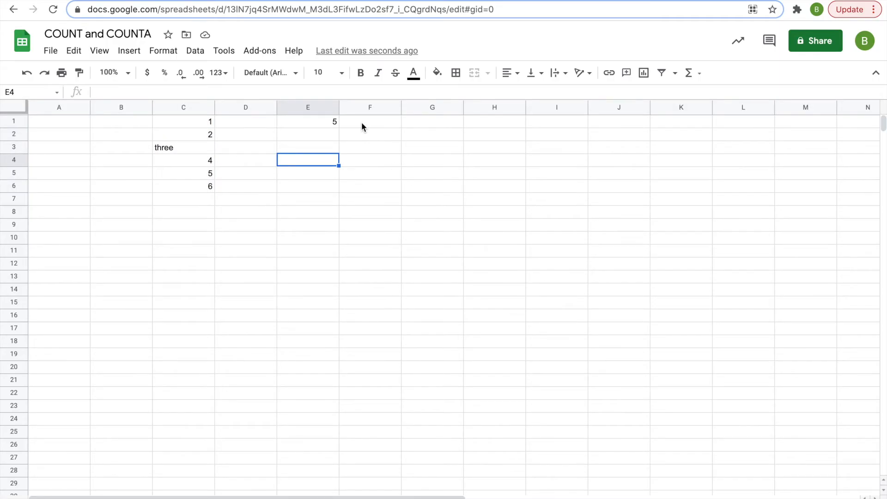
pyautogui.click(371, 121)
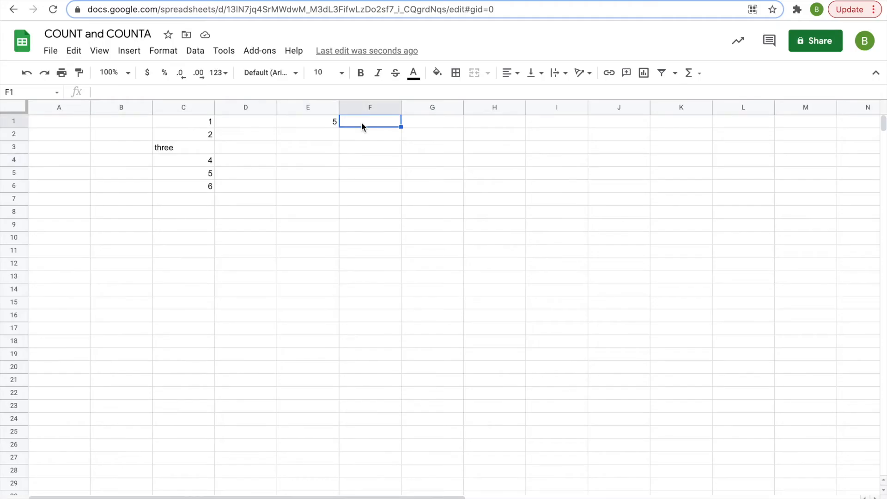
pyautogui.moveTo(366, 137)
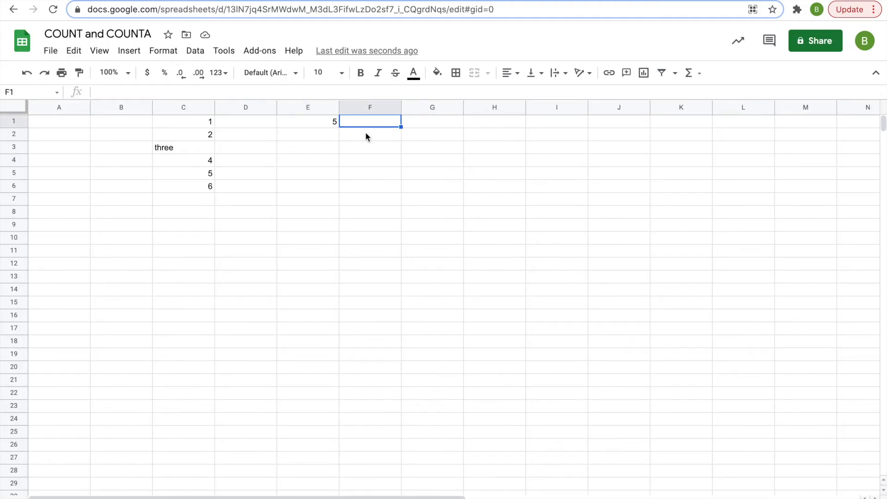
pyautogui.moveTo(388, 145)
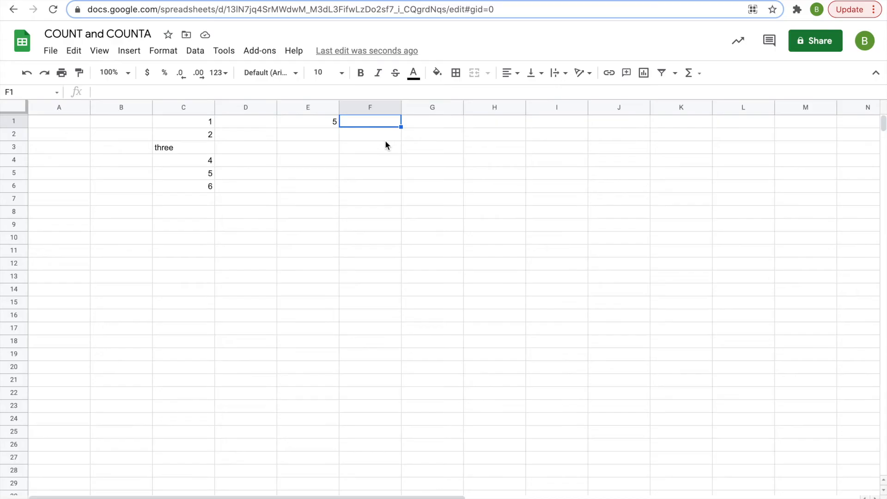
# Enter =COUNTA(C1:C6) in F1, counting all six entries including 'three'.
pyautogui.write('=COUNTA')
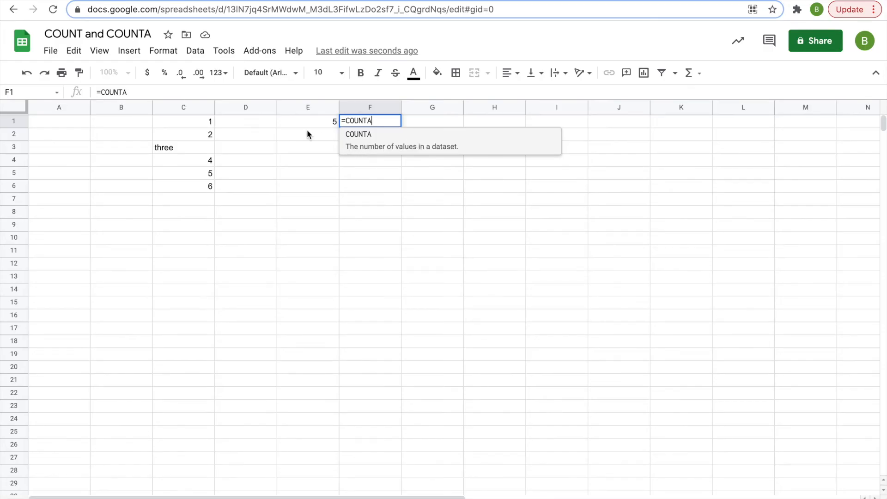
pyautogui.write('(')
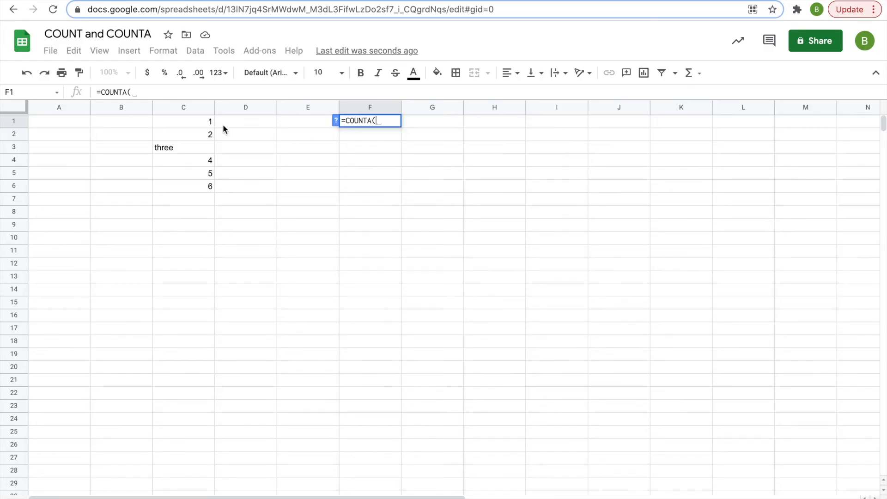
pyautogui.moveTo(183, 121); pyautogui.dragTo(183, 173)
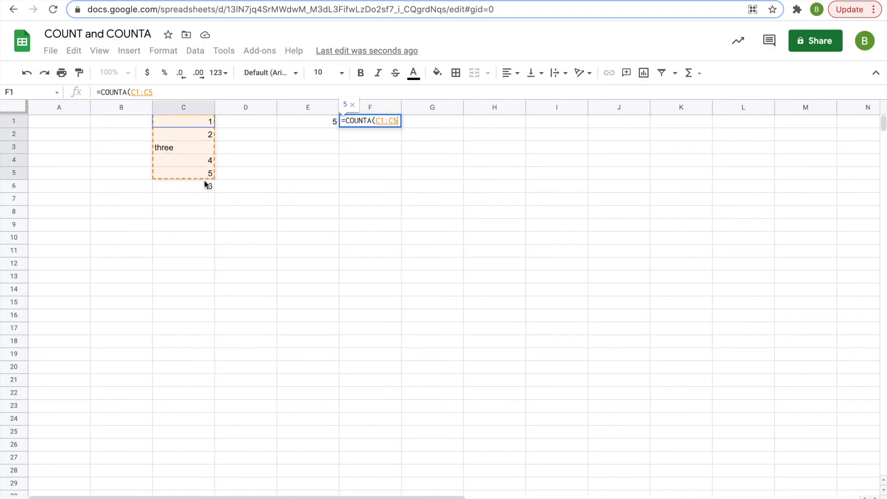
pyautogui.moveTo(183, 173); pyautogui.dragTo(183, 186)
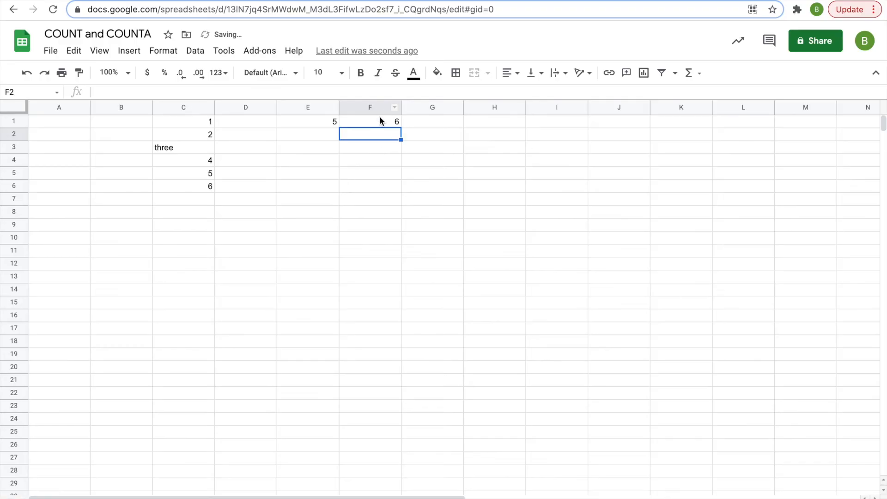
pyautogui.click(307, 121)
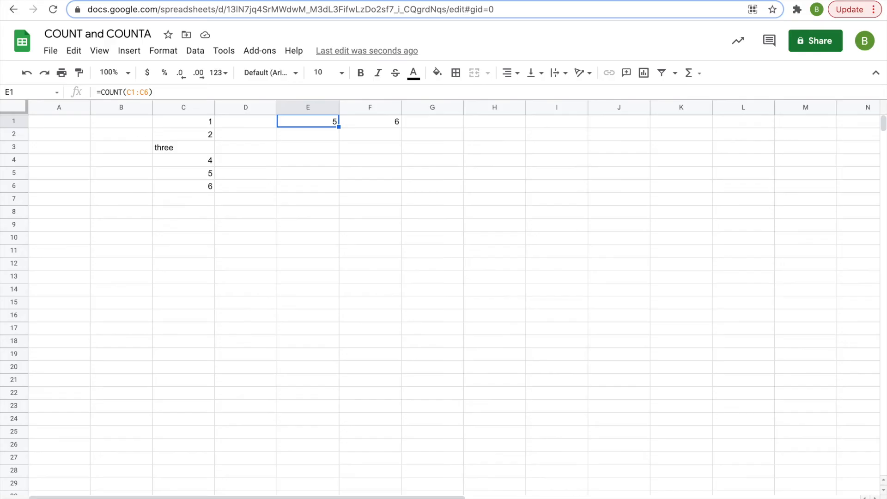
# Delete the 4 in C4, dropping COUNT in E1 to 4 and COUNTA in F1 to 5.
pyautogui.click(370, 121)
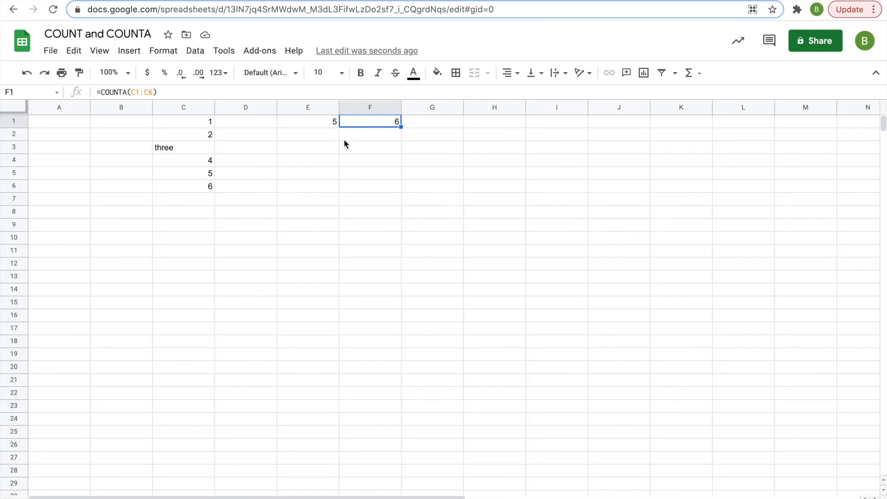
pyautogui.moveTo(203, 164)
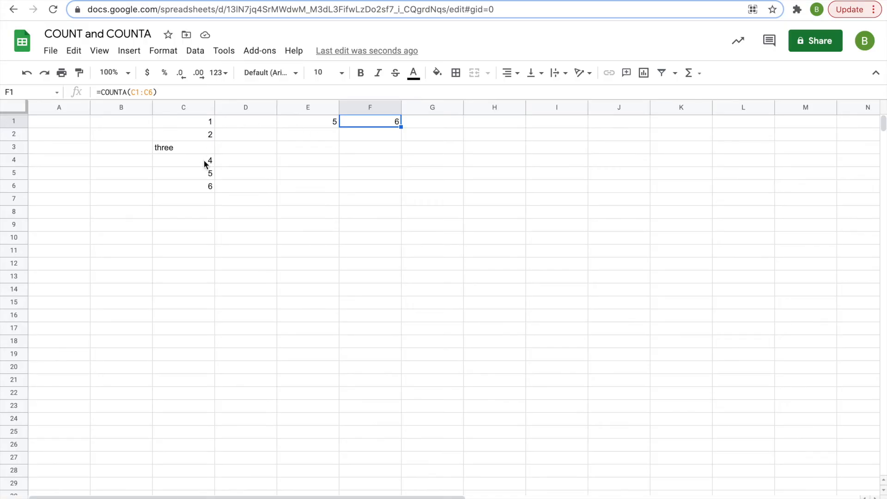
pyautogui.click(183, 159)
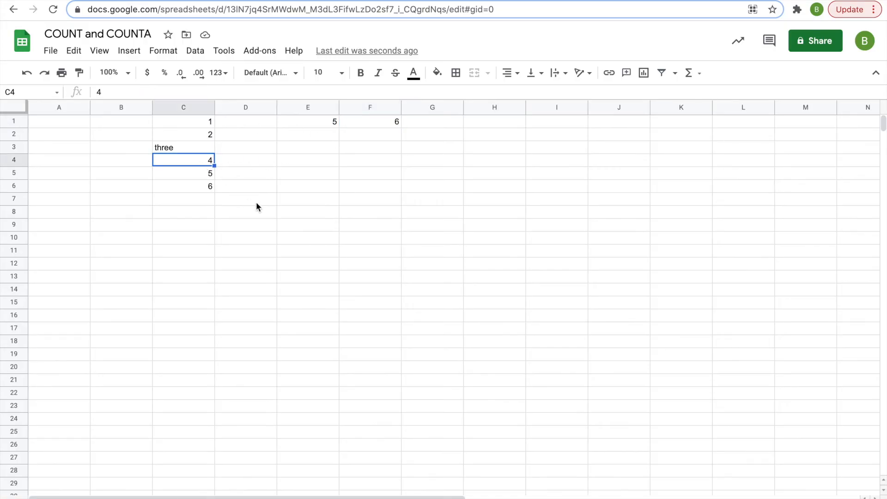
pyautogui.moveTo(267, 211)
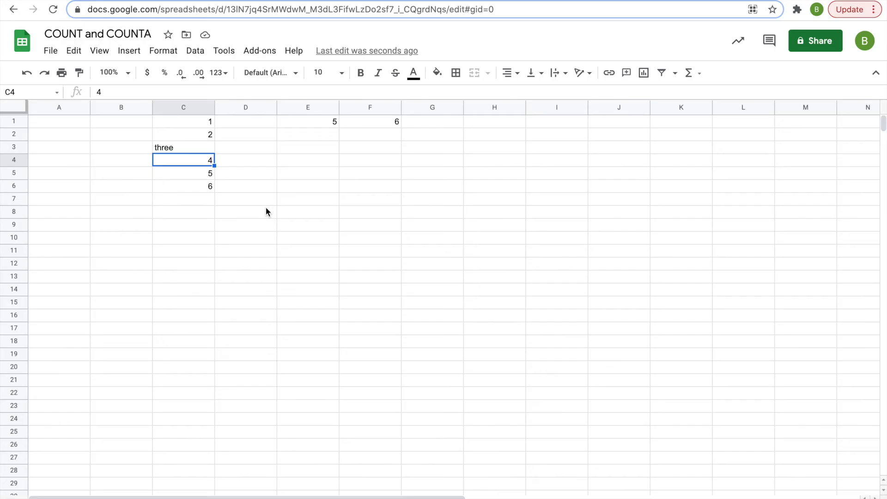
pyautogui.press('Delete')
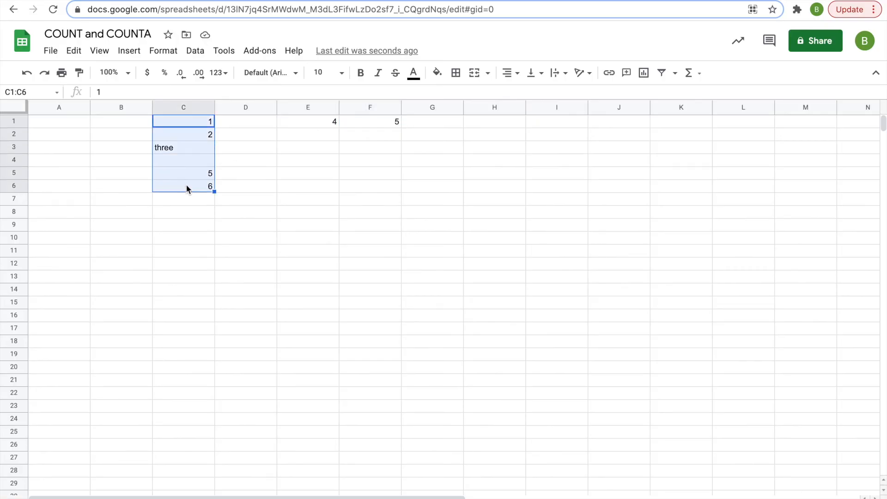
pyautogui.moveTo(335, 174)
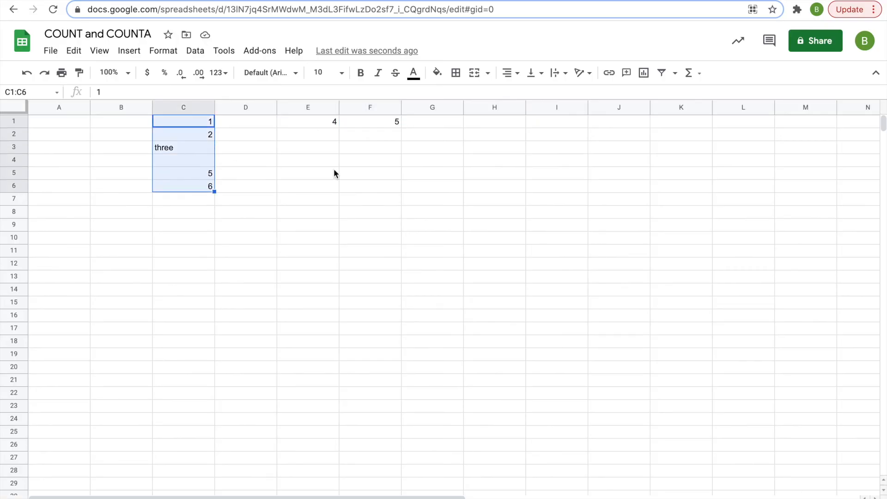
pyautogui.click(308, 121)
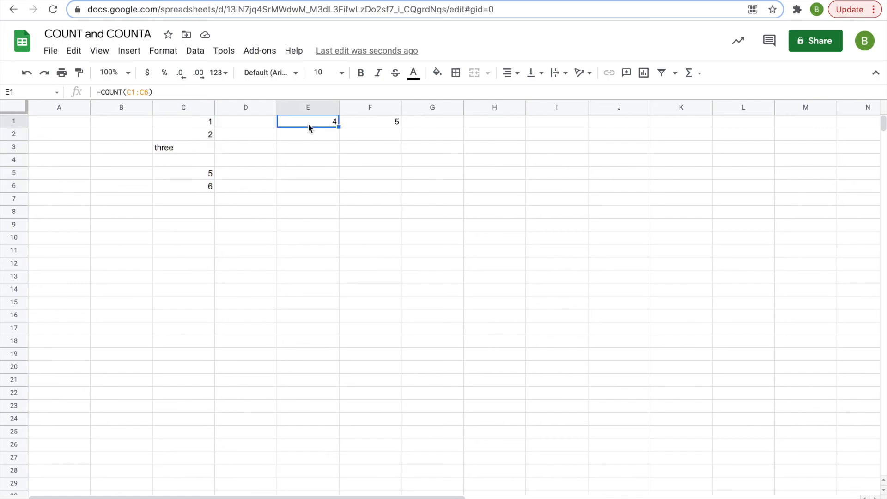
pyautogui.moveTo(204, 140)
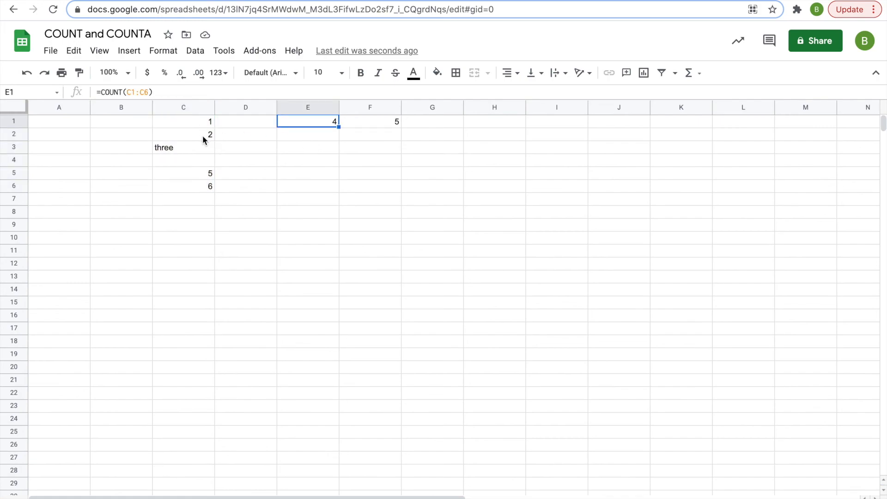